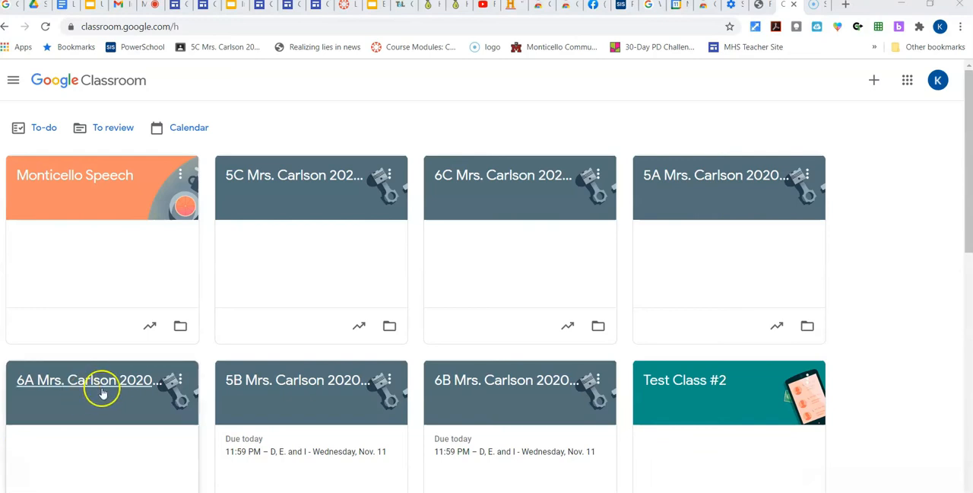
mouse_move(74, 175)
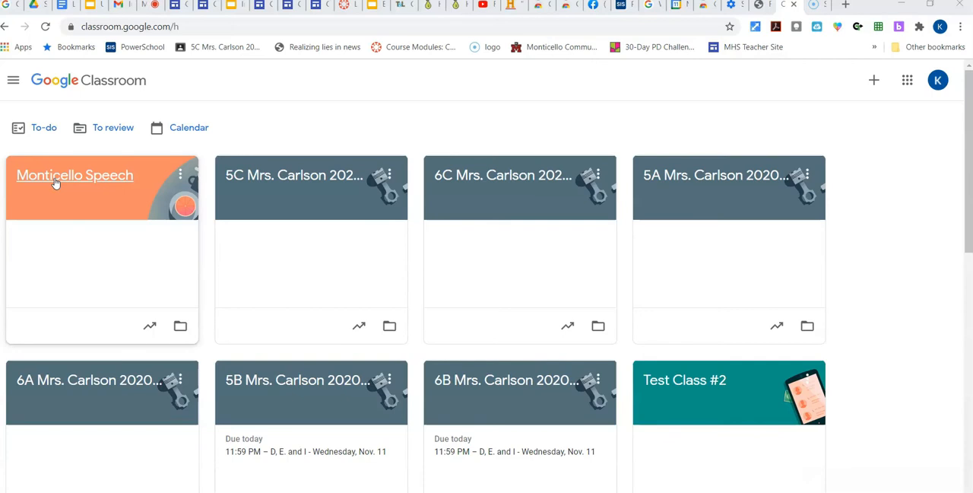
mouse_move(75, 186)
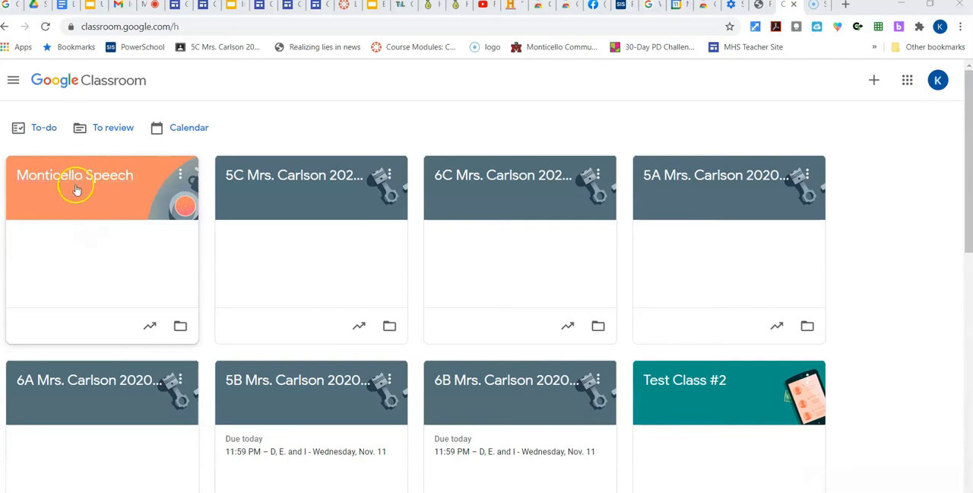
Open the Monticello Speech class card to view its Stream page.
left_click(75, 185)
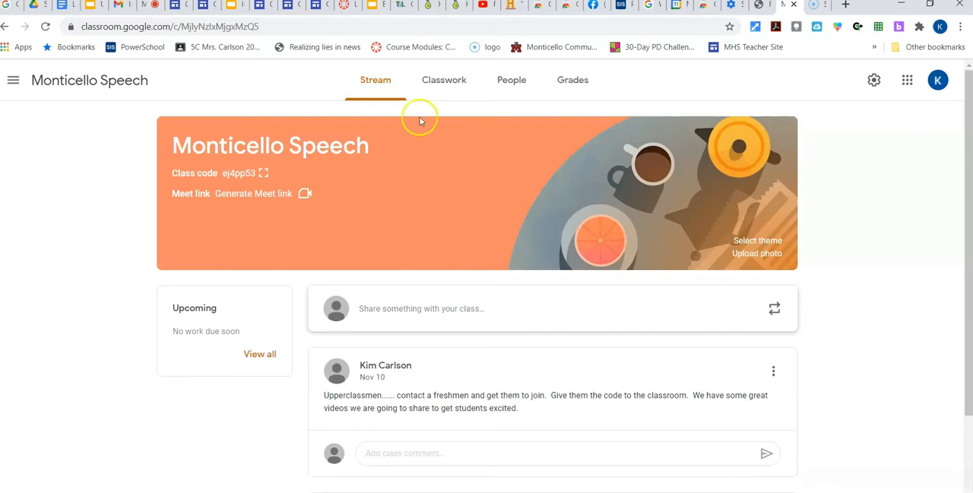
mouse_move(310, 132)
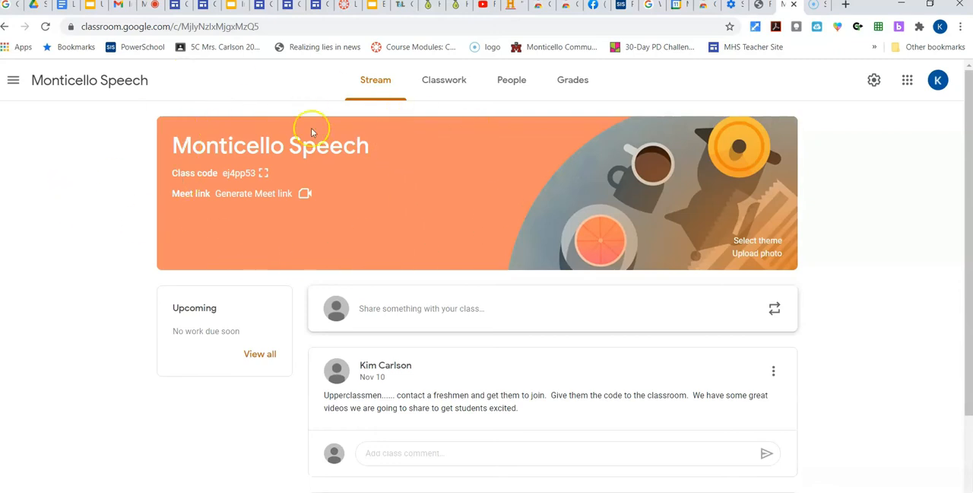
mouse_move(252, 193)
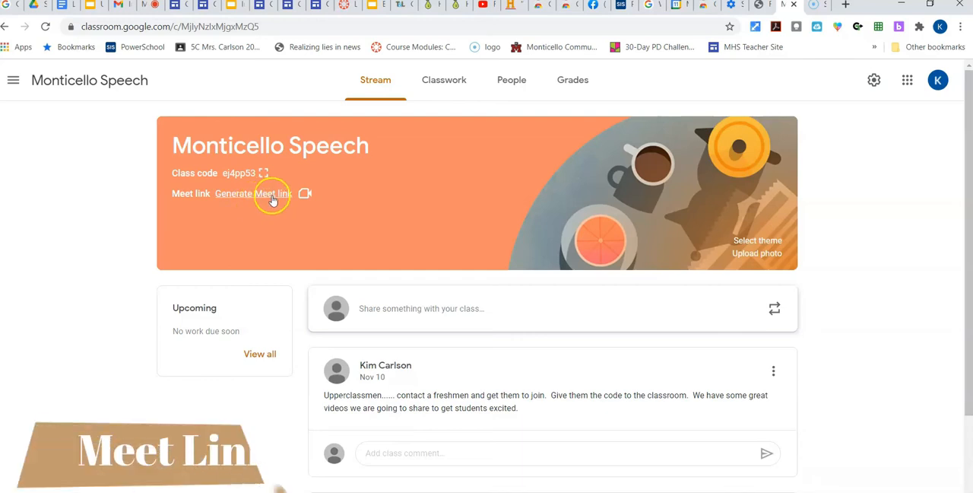
Generate the Monticello Speech Meet link from the banner with Visible to students switched on.
left_click(252, 193)
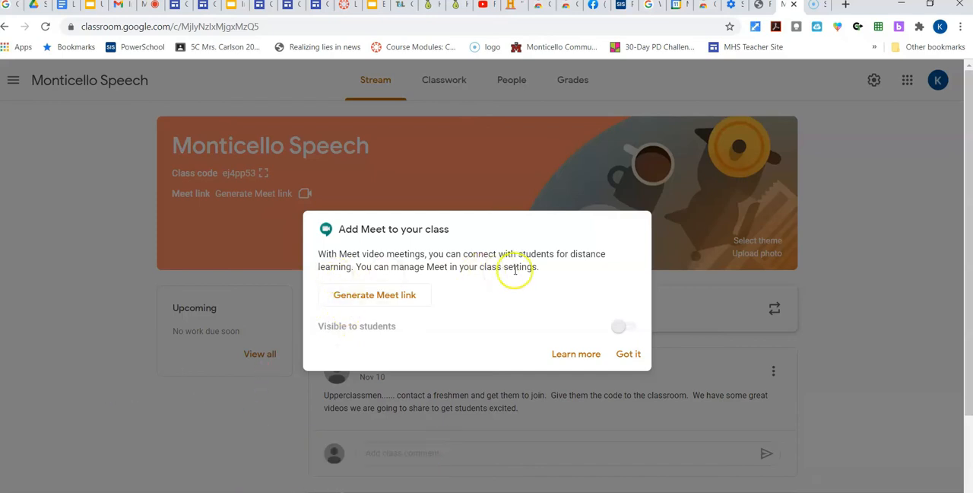
mouse_move(353, 296)
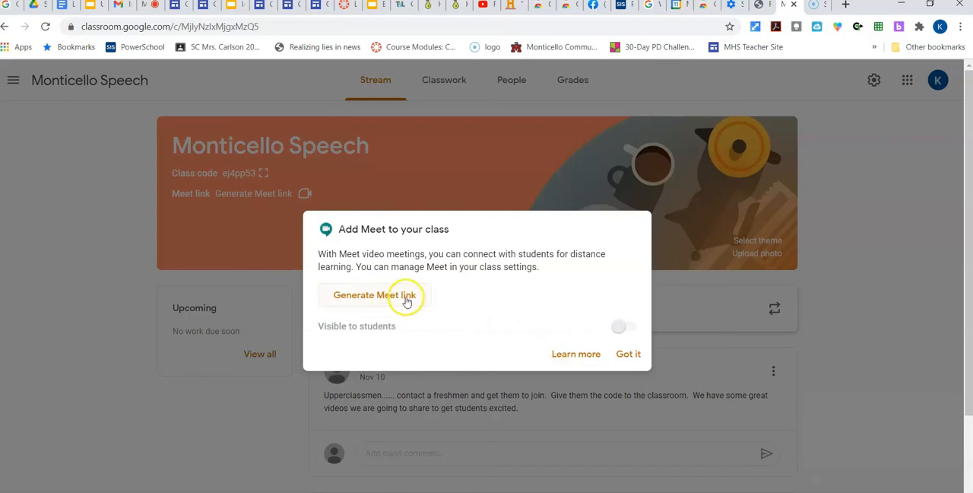
mouse_move(632, 326)
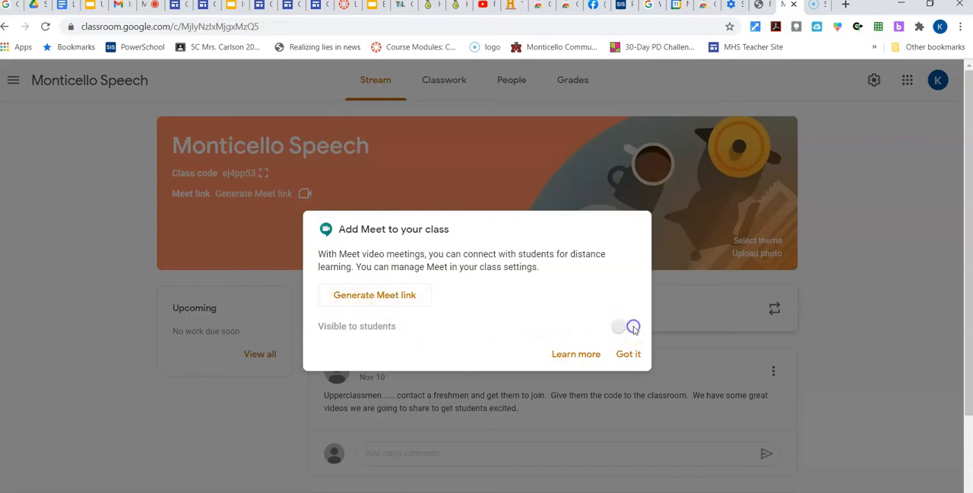
left_click(625, 327)
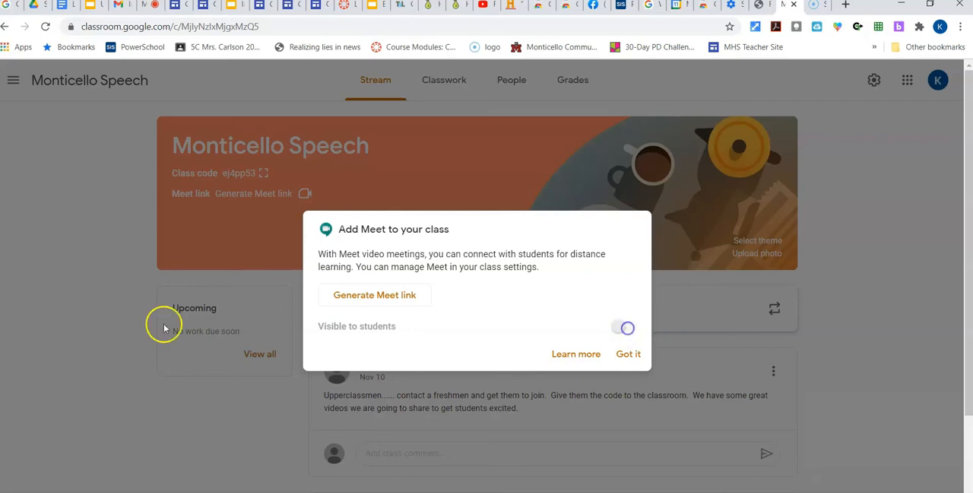
left_click(374, 295)
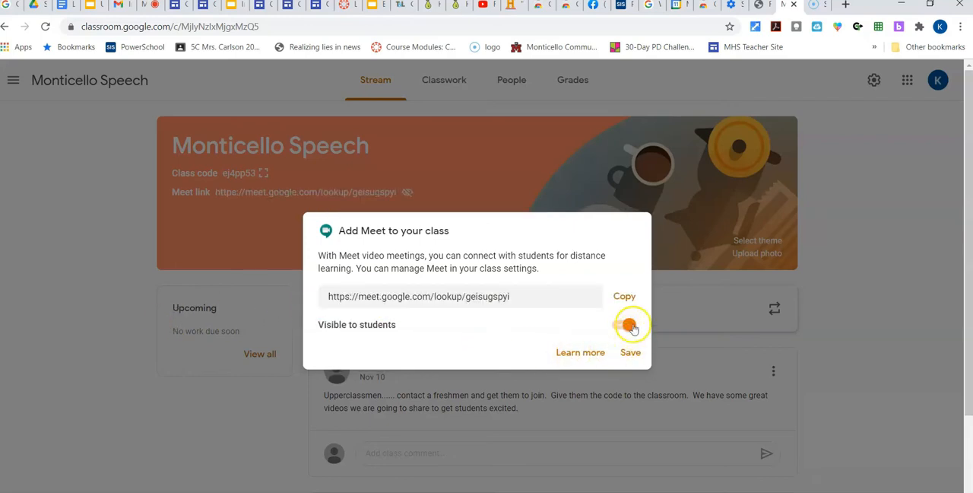
left_click(624, 325)
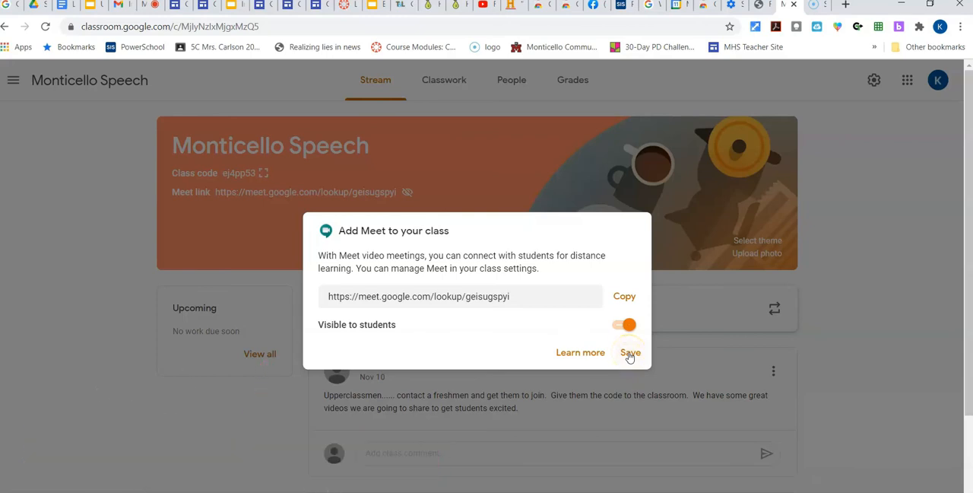
Save the Meet link, then open the banner link in the student's incognito window.
left_click(629, 352)
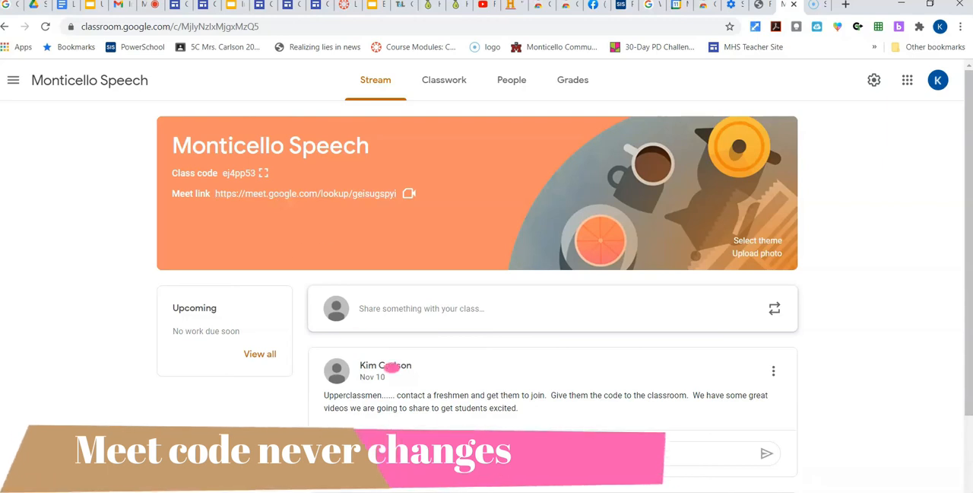
left_click(511, 79)
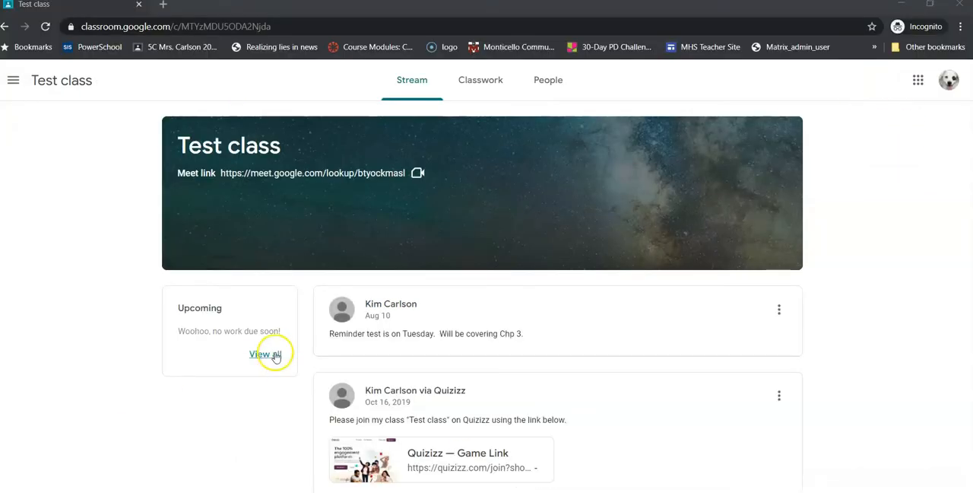
mouse_move(198, 182)
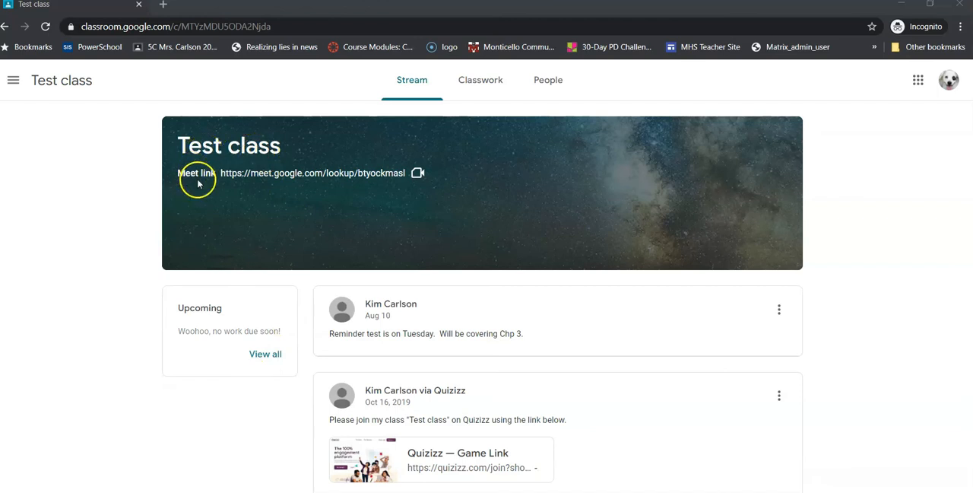
mouse_move(289, 174)
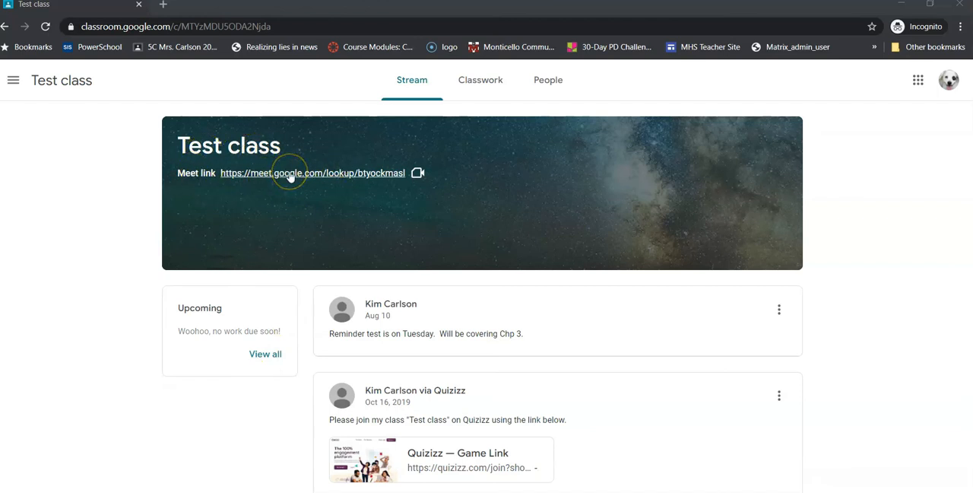
left_click(312, 173)
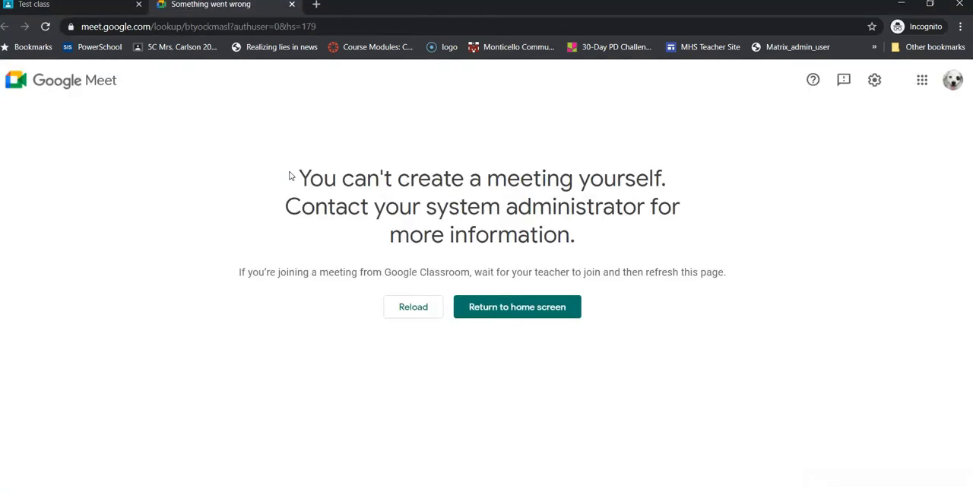